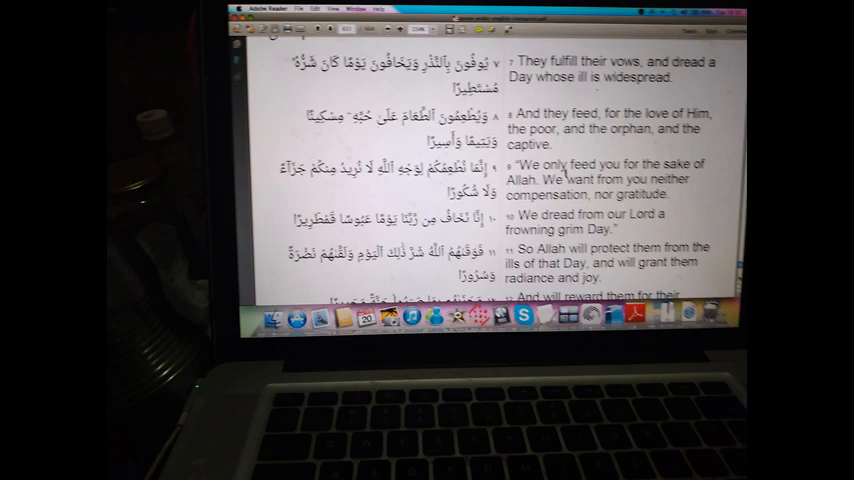
pyautogui.scroll(-3)
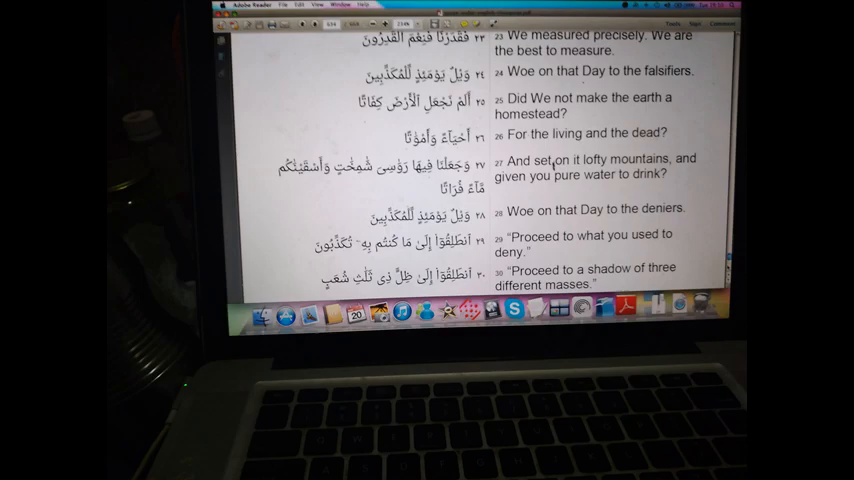
pyautogui.scroll(-3)
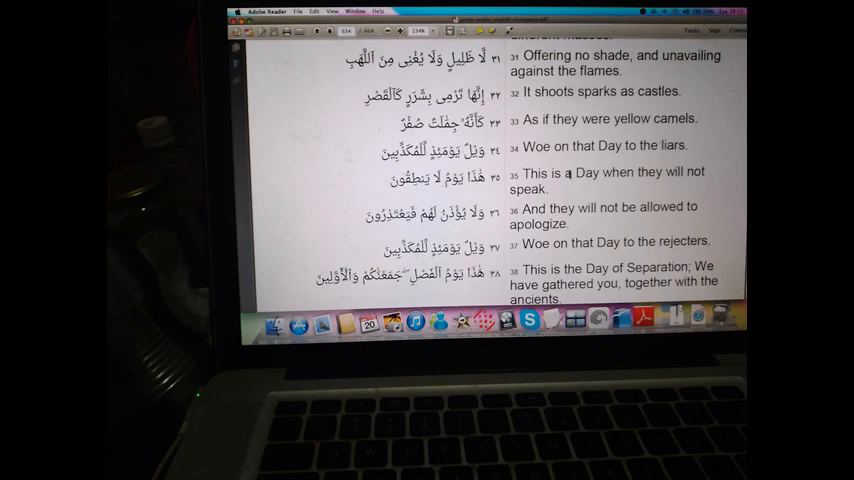